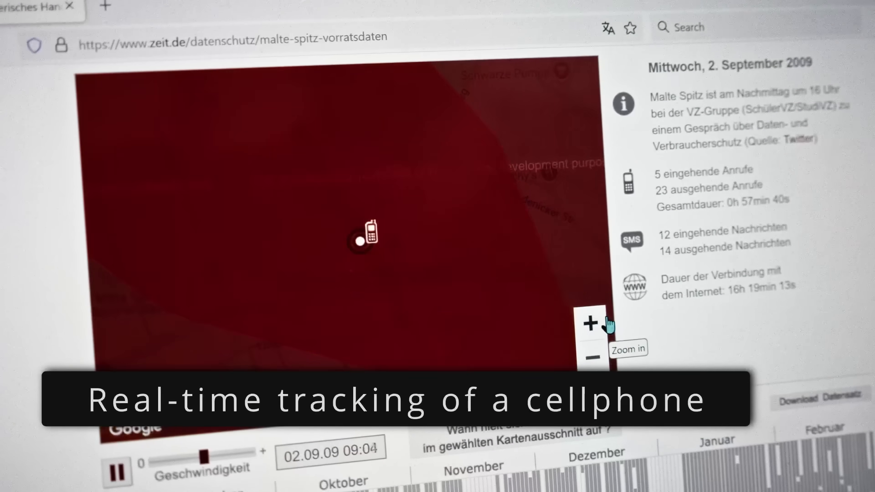
Show apple.com's Privacy overview page and scroll past the 'Privacy. That's Apple.' headline.
{"action": "left_click", "coordinate": [590, 324]}
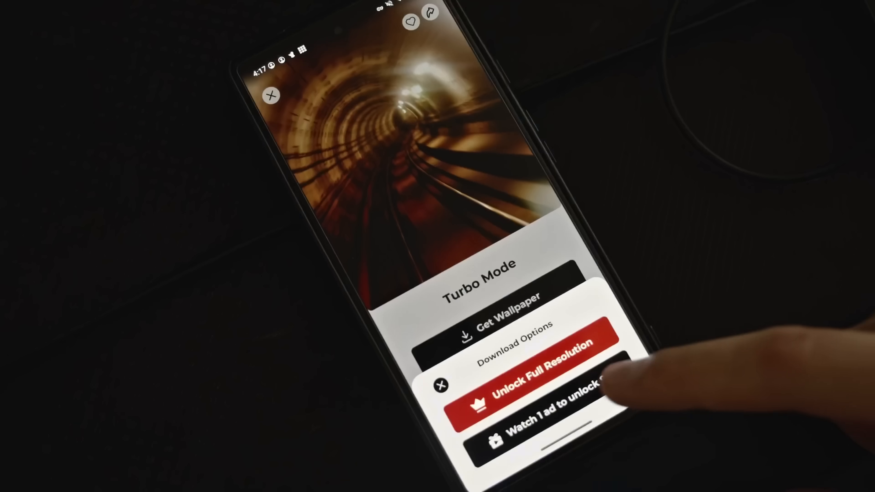
{"action": "left_click", "coordinate": [536, 432]}
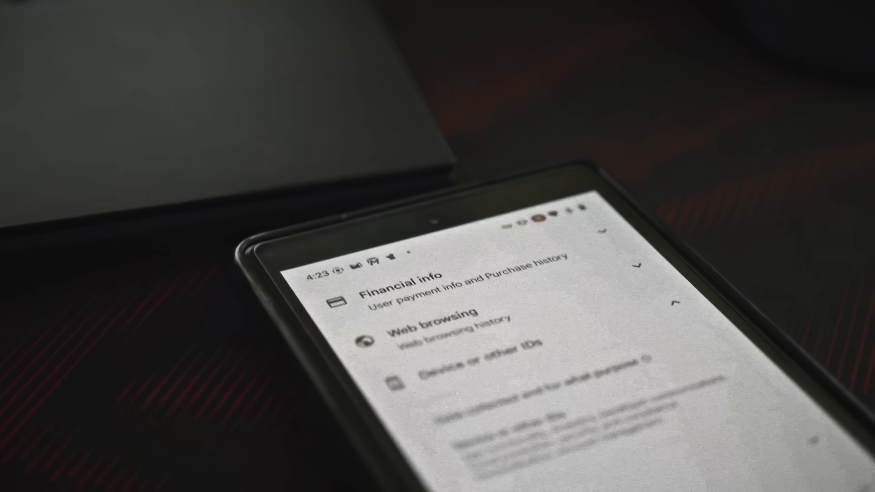
{"action": "scroll", "scroll_direction": "down", "scroll_amount": 3}
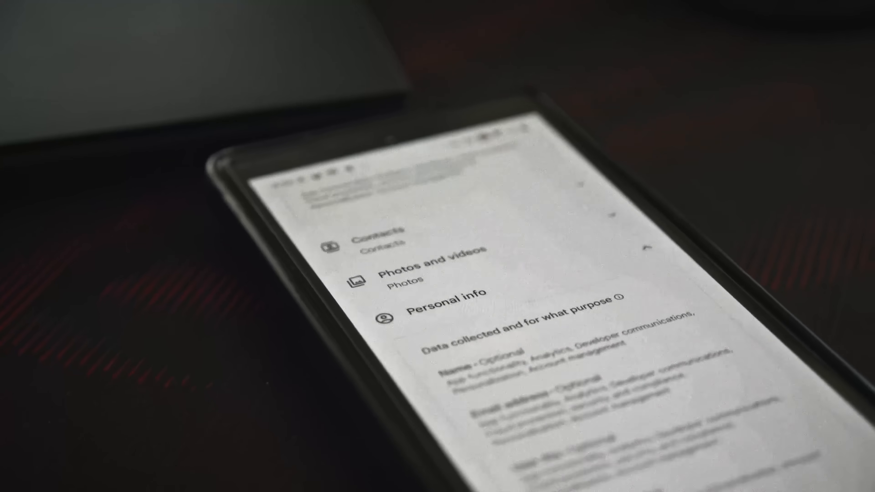
{"action": "scroll", "scroll_direction": "down", "scroll_amount": 3}
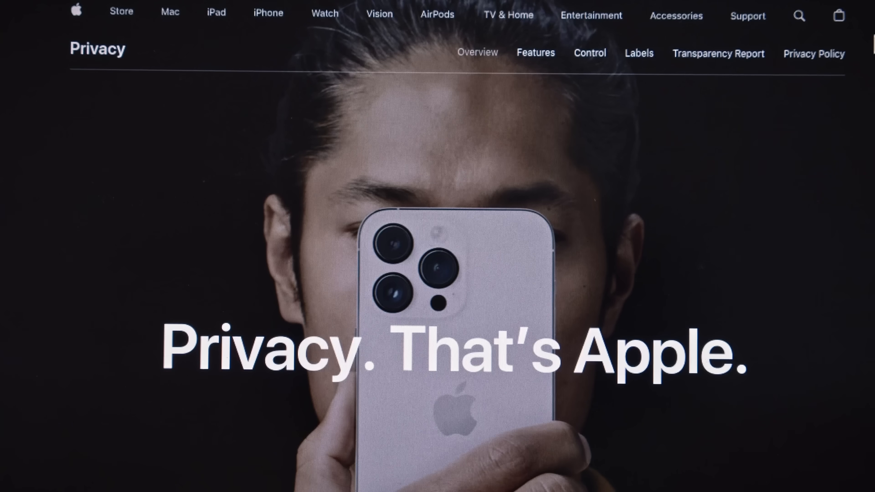
{"action": "scroll", "scroll_direction": "down", "scroll_amount": 3}
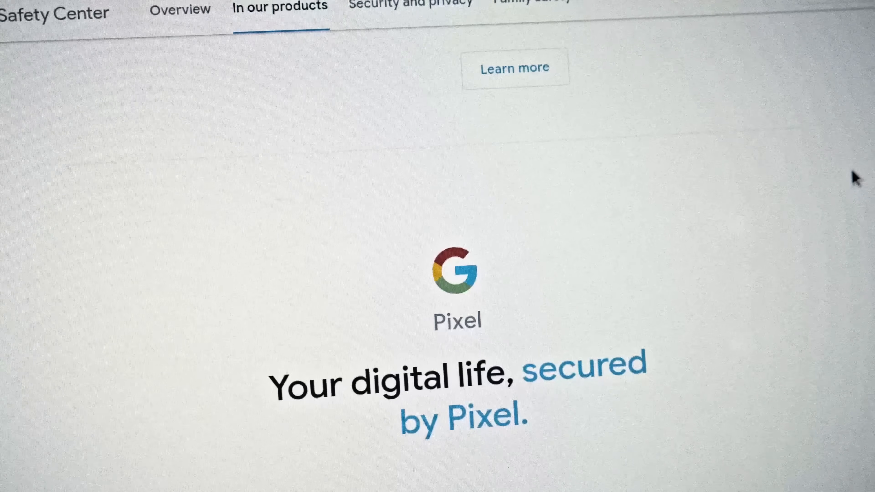
{"action": "scroll", "scroll_direction": "down", "scroll_amount": 3}
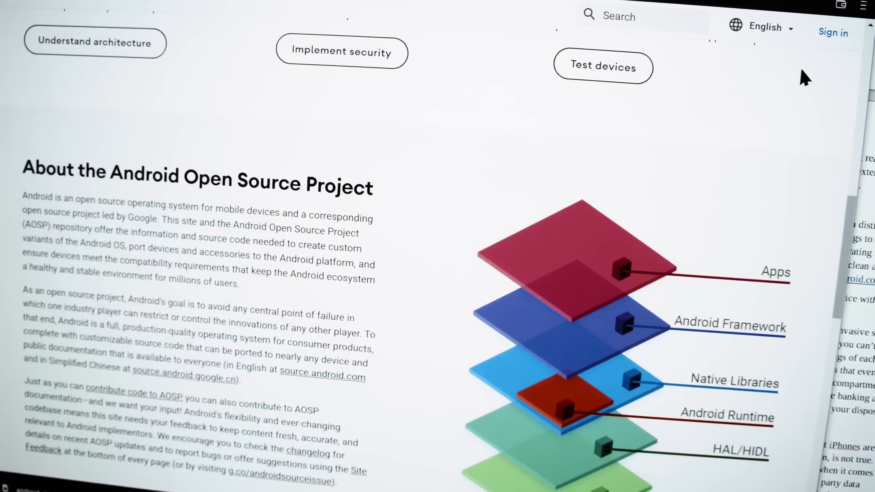
{"action": "scroll", "scroll_direction": "down", "scroll_amount": 3}
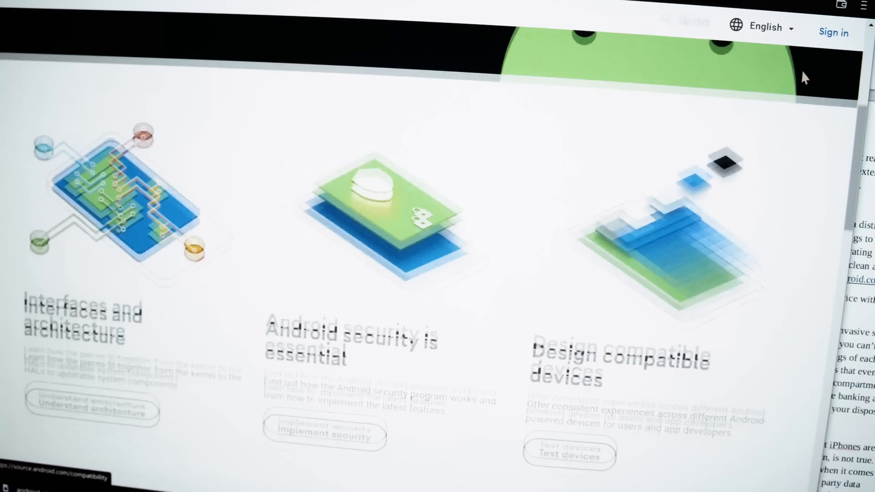
{"action": "scroll", "scroll_direction": "up", "scroll_amount": 3}
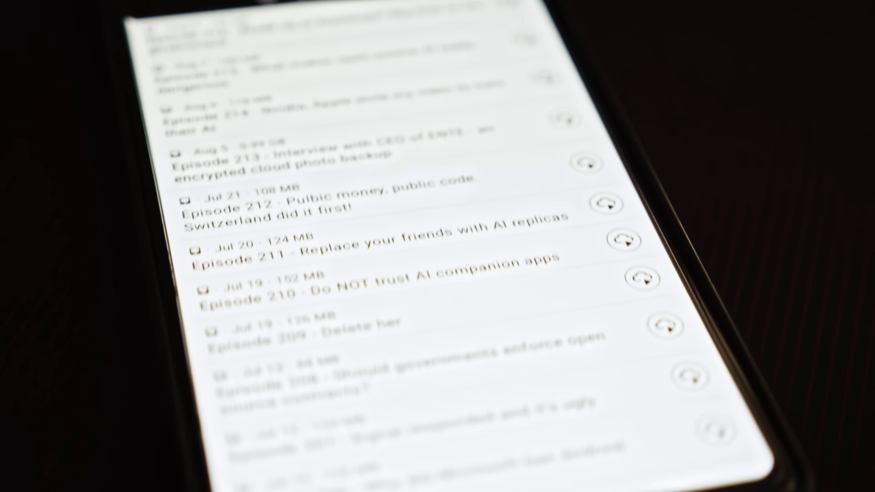
Scroll the phone's podcast episode list back to older episodes.
{"action": "scroll", "scroll_direction": "down", "scroll_amount": 3}
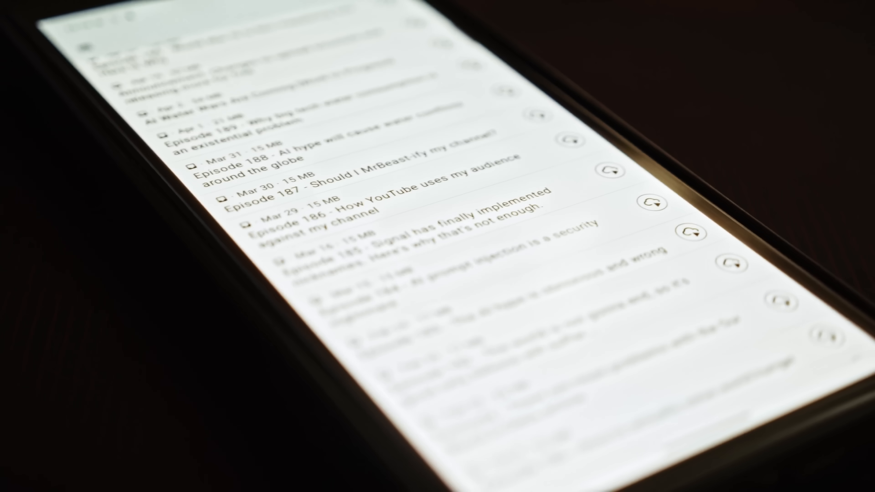
{"action": "scroll", "scroll_direction": "down", "scroll_amount": 3}
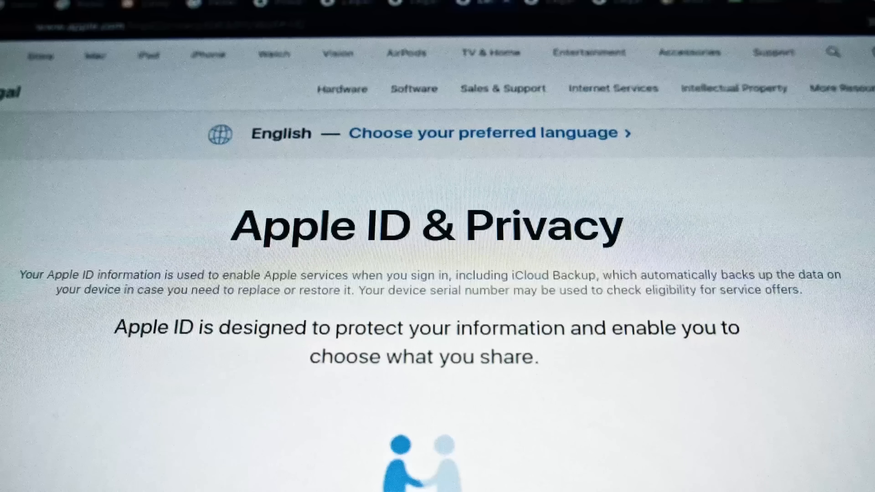
Scroll the Apple ID & Privacy page through its iCloud data list.
{"action": "scroll", "scroll_direction": "down", "scroll_amount": 3}
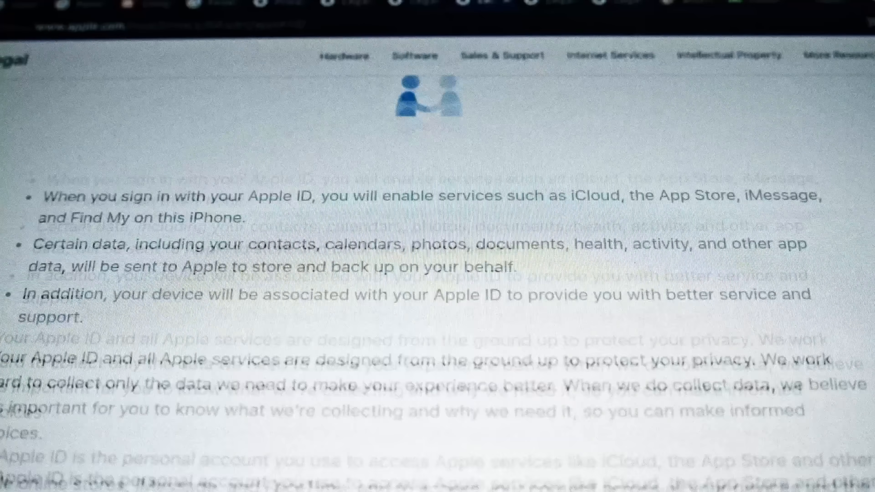
{"action": "scroll", "scroll_direction": "down", "scroll_amount": 3}
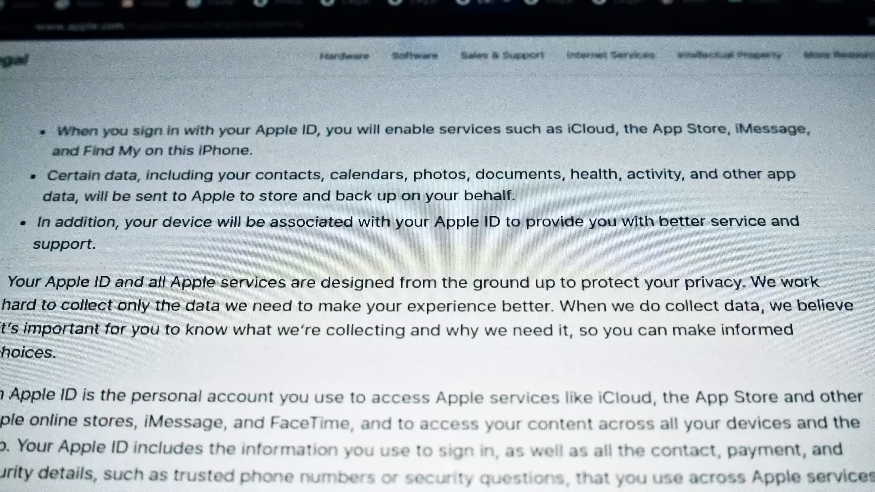
{"action": "scroll", "scroll_direction": "down", "scroll_amount": 3}
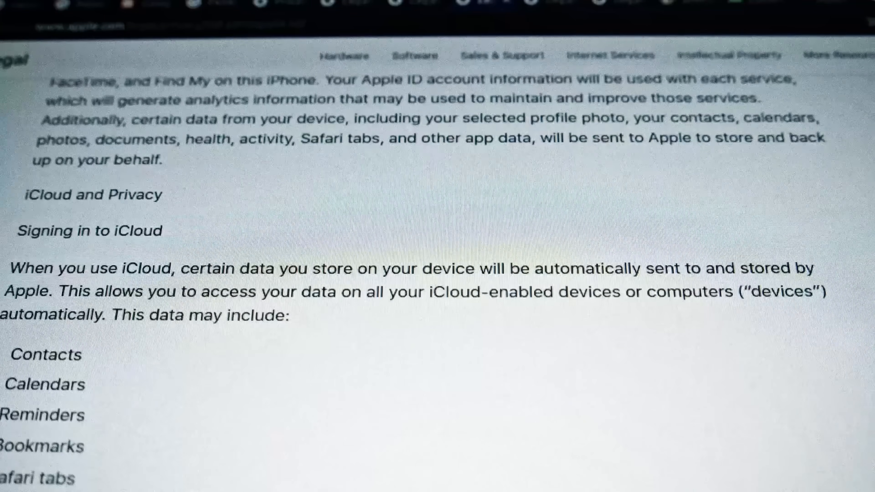
{"action": "scroll", "scroll_direction": "down", "scroll_amount": 3}
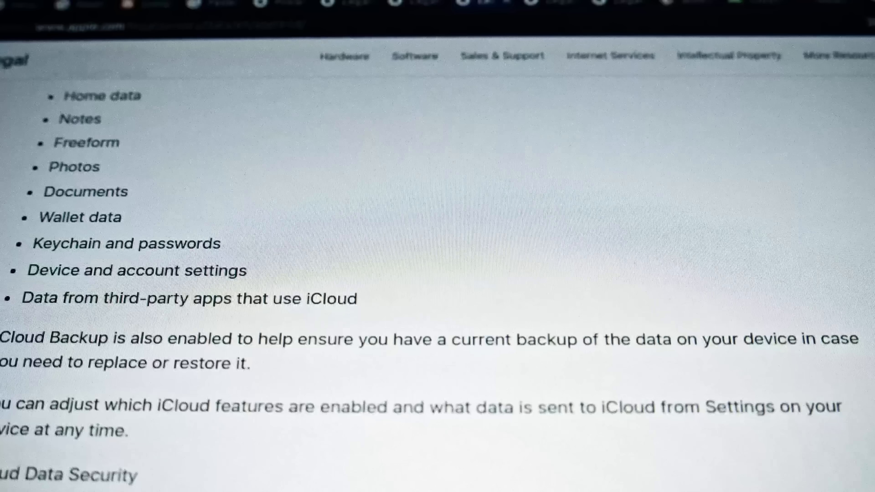
{"action": "scroll", "scroll_direction": "down", "scroll_amount": 3}
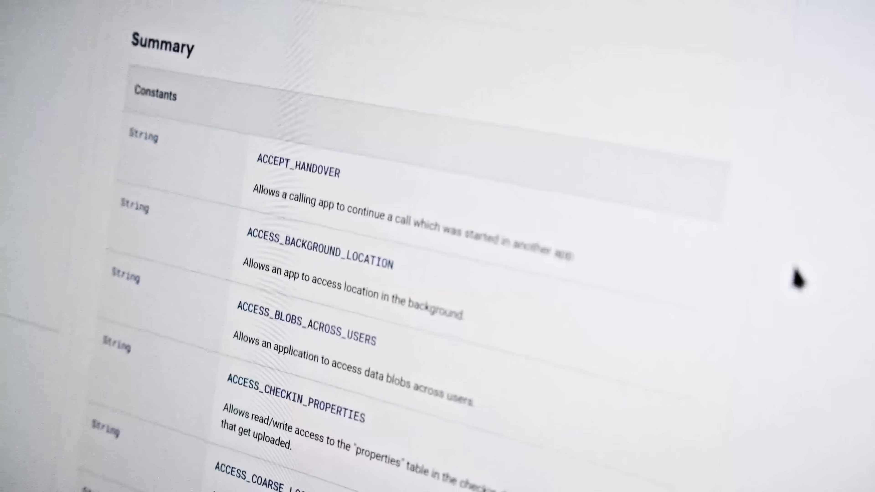
Scroll Android's permission list, the AOSP site and the GrapheneOS hardened_malloc repository.
{"action": "scroll", "scroll_direction": "down", "scroll_amount": 3}
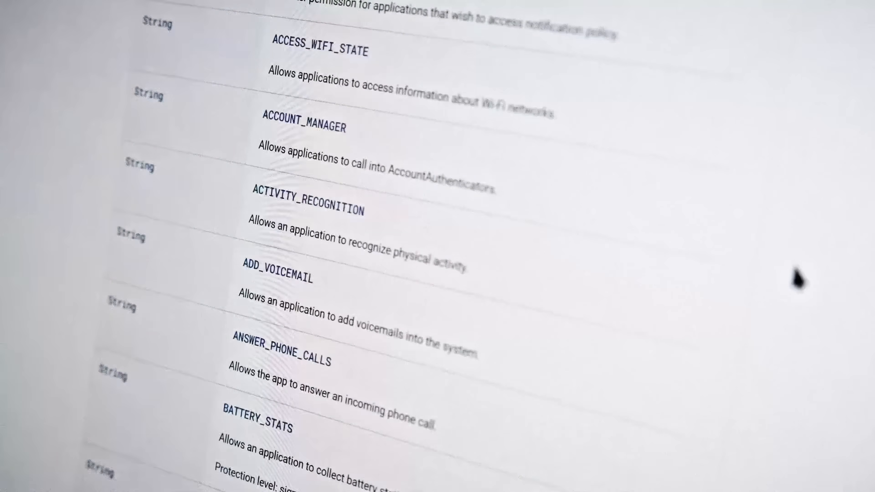
{"action": "scroll", "scroll_direction": "down", "scroll_amount": 3}
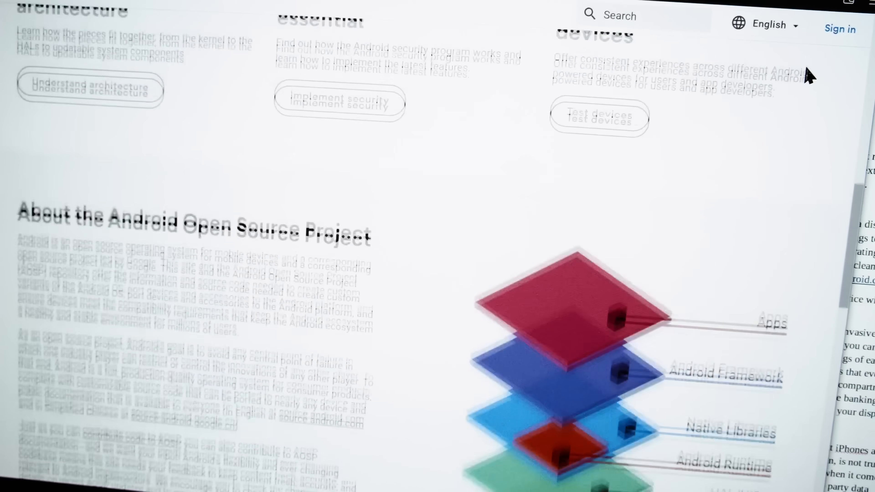
{"action": "scroll", "scroll_direction": "down", "scroll_amount": 3}
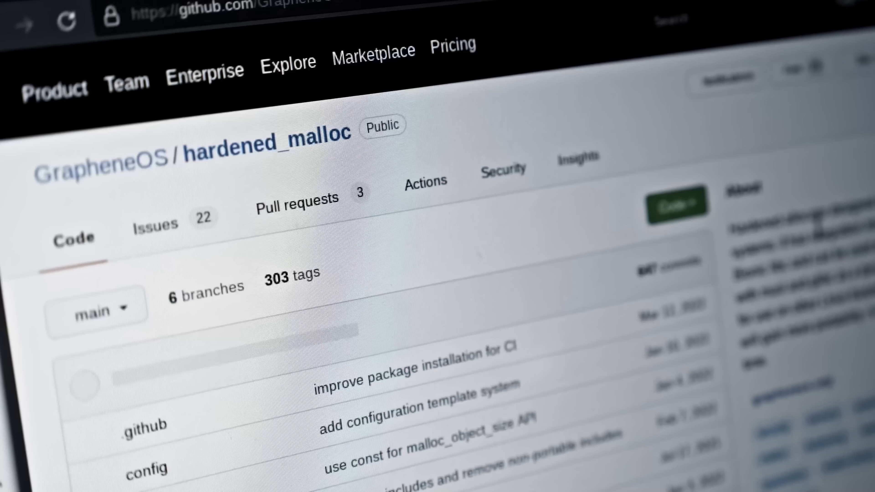
{"action": "scroll", "scroll_direction": "down", "scroll_amount": 3}
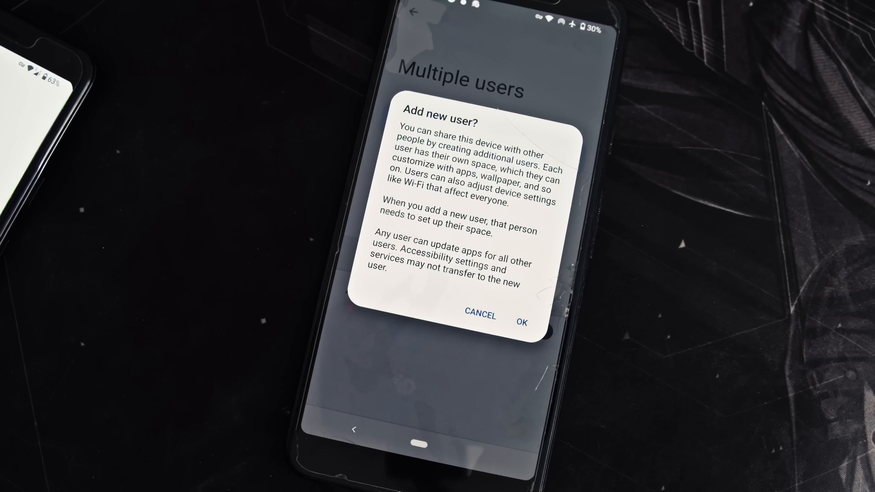
Confirm adding a user, install Google Play services, and confirm uninstalling the Messages app.
{"action": "left_click", "coordinate": [521, 323]}
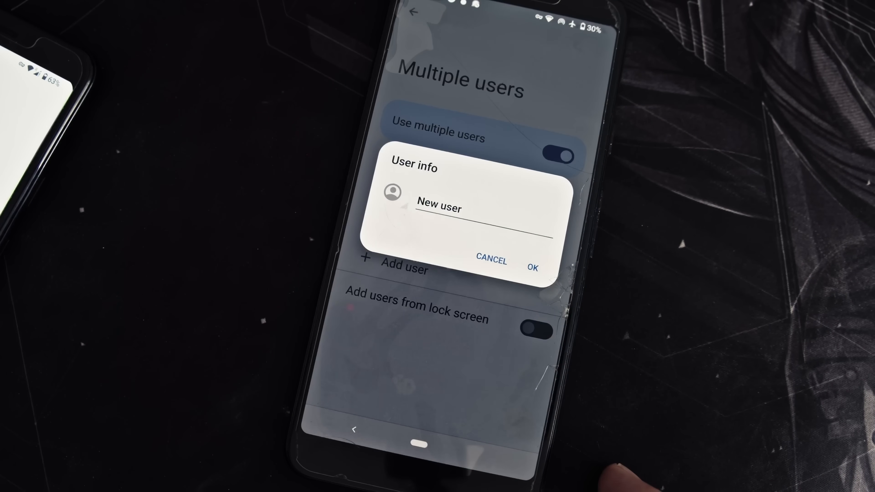
{"action": "left_click", "coordinate": [530, 267]}
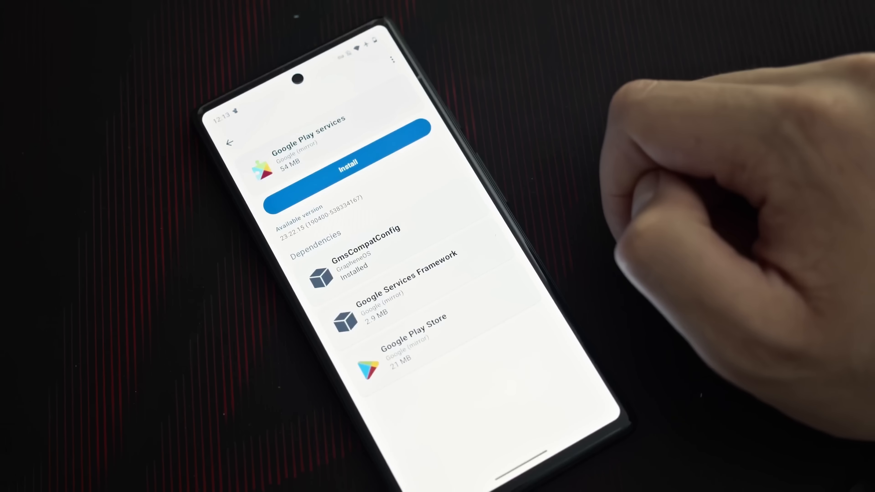
{"action": "left_click", "coordinate": [348, 167]}
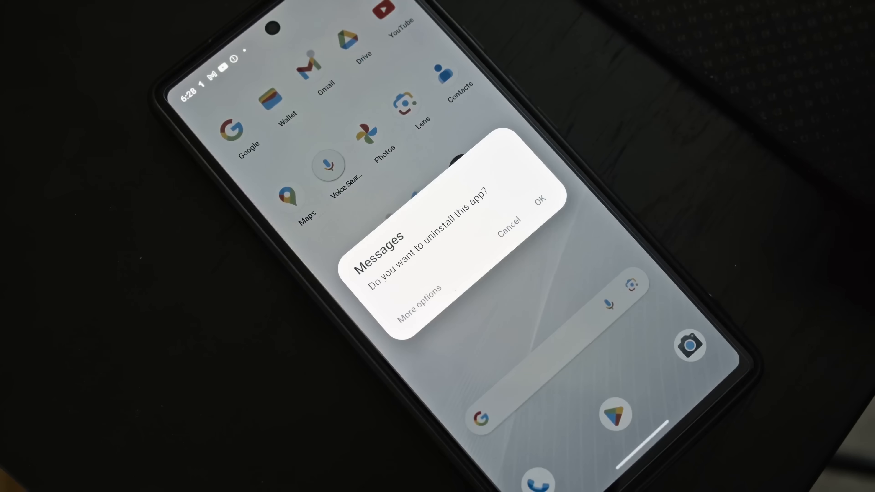
{"action": "left_click", "coordinate": [540, 199]}
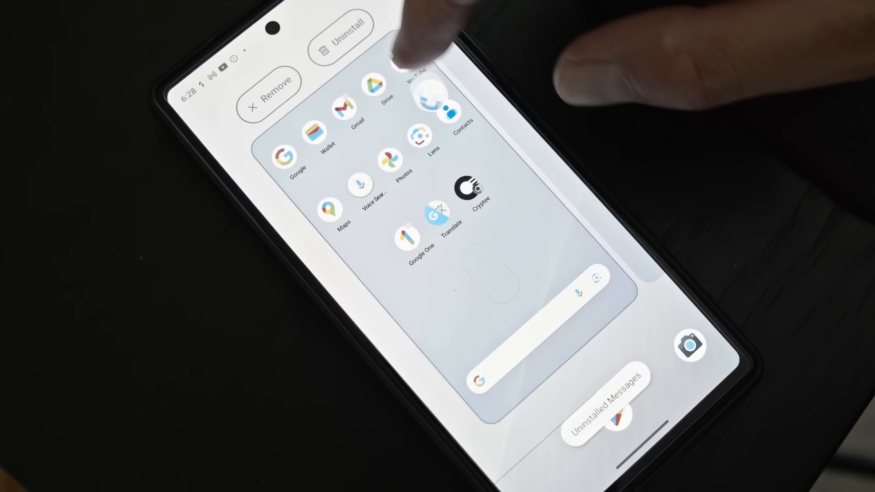
{"action": "left_click", "coordinate": [340, 42]}
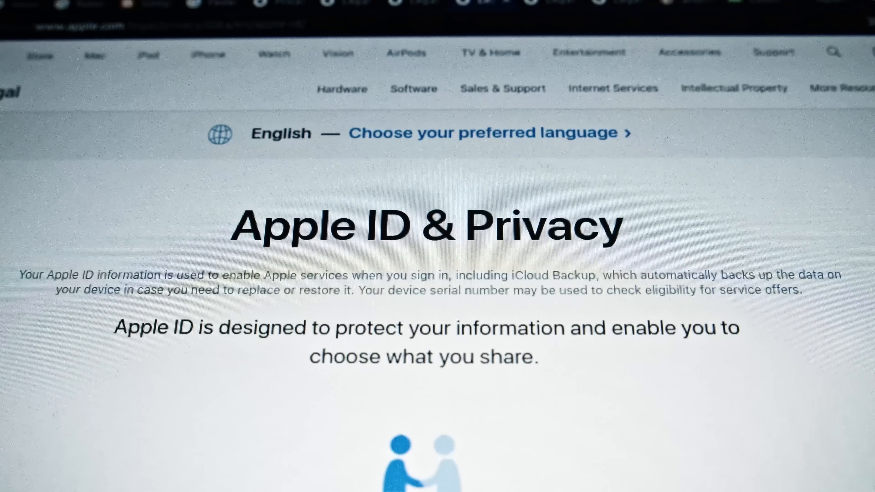
Scroll Apple's iCloud data list, then advance Google account creation and enter birth year 1996.
{"action": "scroll", "scroll_direction": "down", "scroll_amount": 3}
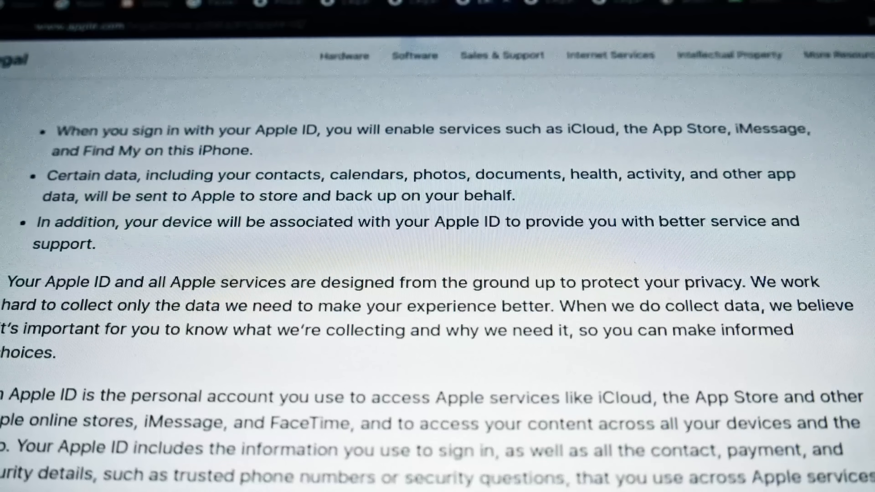
{"action": "scroll", "scroll_direction": "down", "scroll_amount": 3}
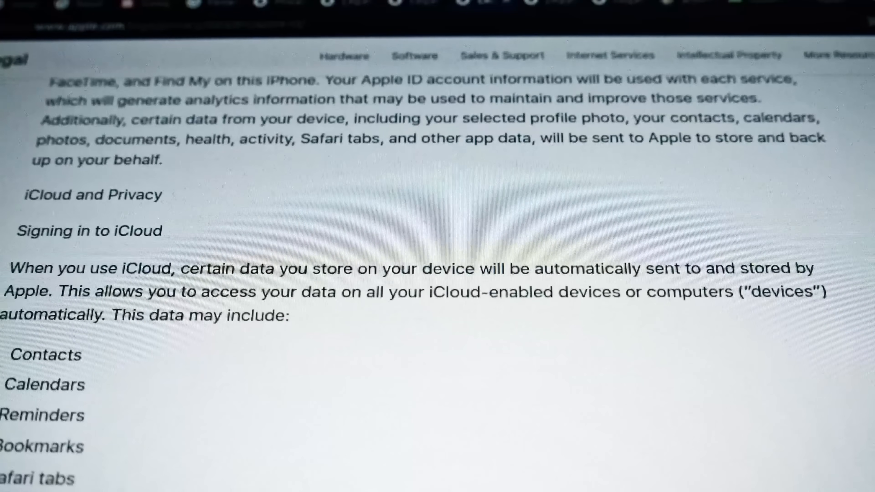
{"action": "scroll", "scroll_direction": "down", "scroll_amount": 3}
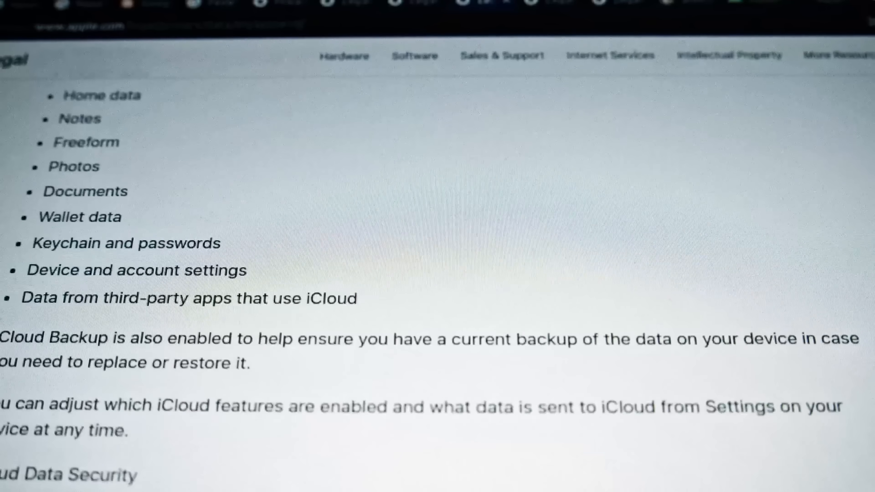
{"action": "scroll", "scroll_direction": "down", "scroll_amount": 3}
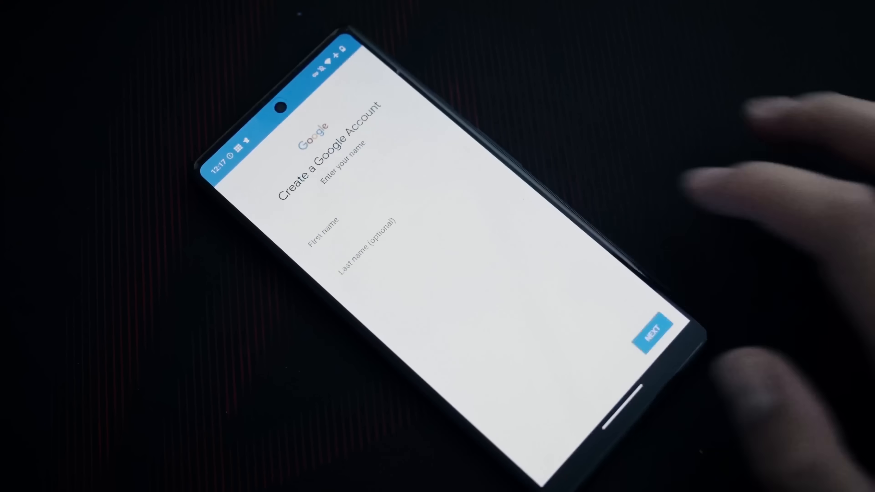
{"action": "left_click", "coordinate": [656, 330]}
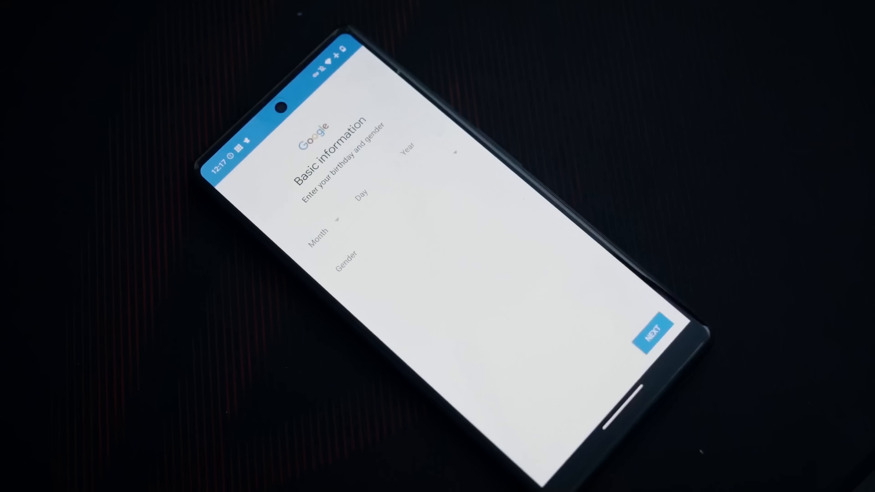
{"action": "type", "text": "1996"}
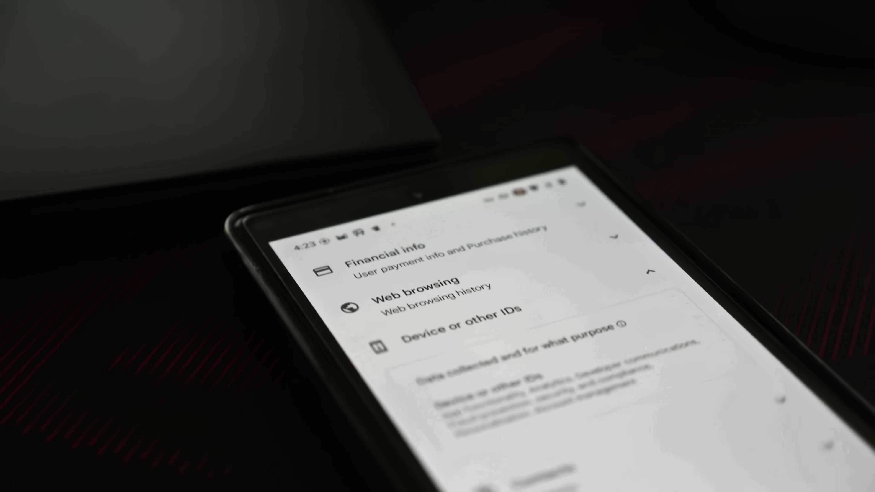
Start GrapheneOS setup, accept English (United States), and review the Location services step.
{"action": "scroll", "scroll_direction": "down", "scroll_amount": 3}
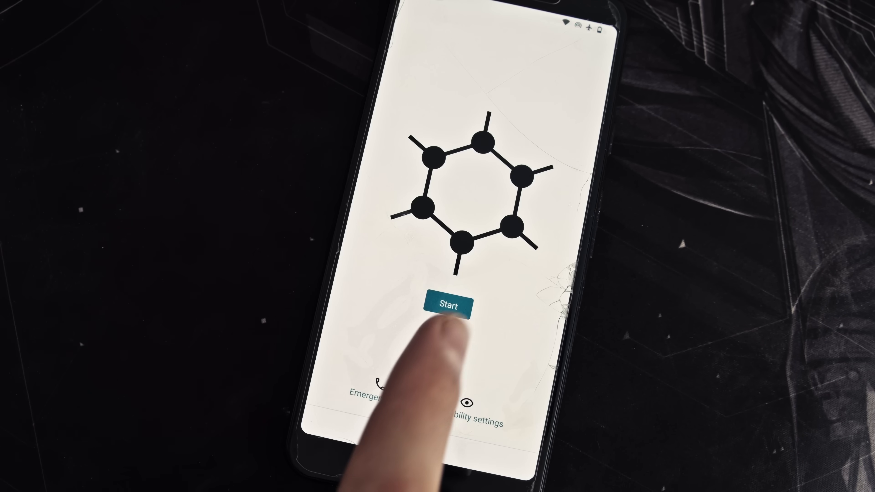
{"action": "left_click", "coordinate": [449, 305]}
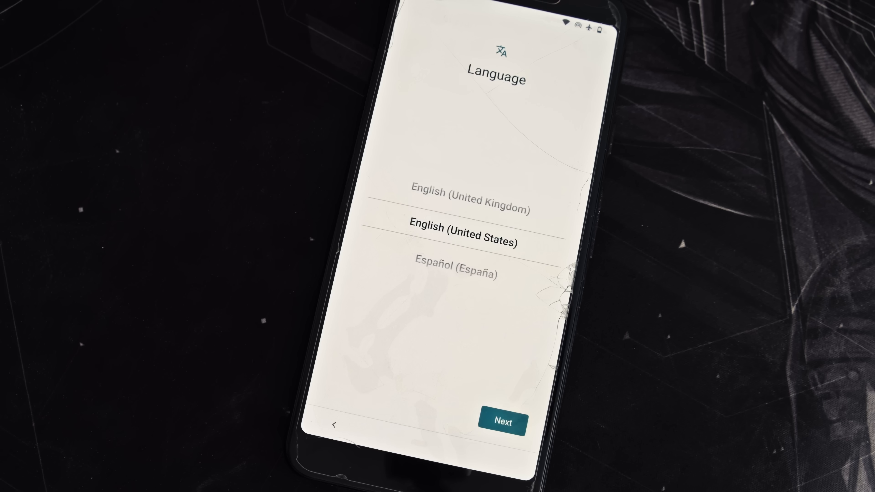
{"action": "left_click", "coordinate": [502, 421]}
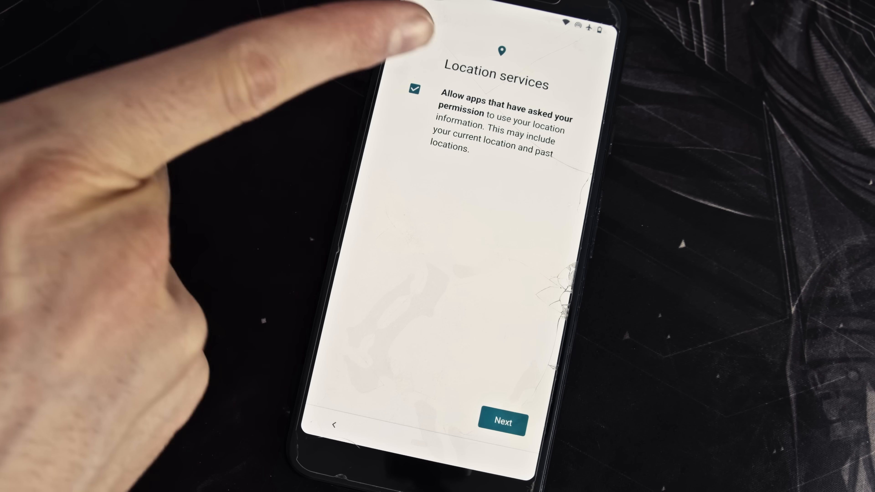
{"action": "left_click", "coordinate": [501, 423]}
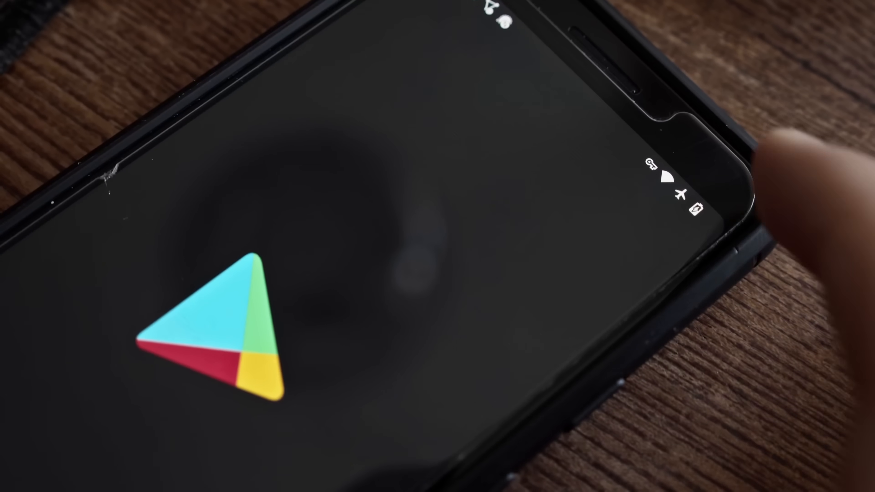
{"action": "scroll", "scroll_direction": "down", "scroll_amount": 3}
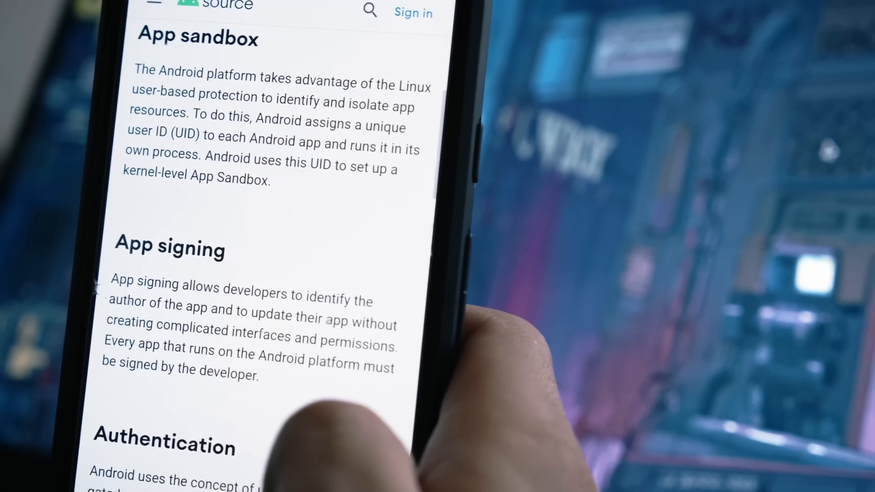
{"action": "scroll", "scroll_direction": "down", "scroll_amount": 3}
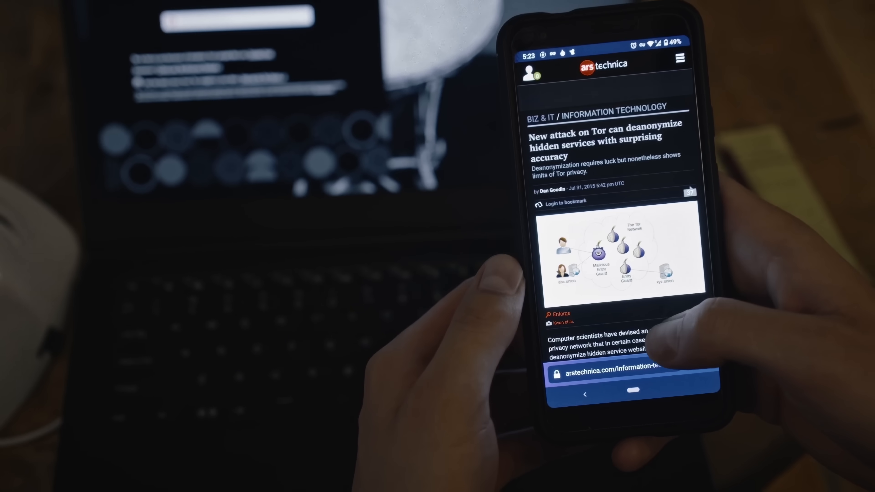
Scroll the Tor article and Google's Web & App Activity subsettings and Auto-delete options.
{"action": "scroll", "scroll_direction": "down", "scroll_amount": 3}
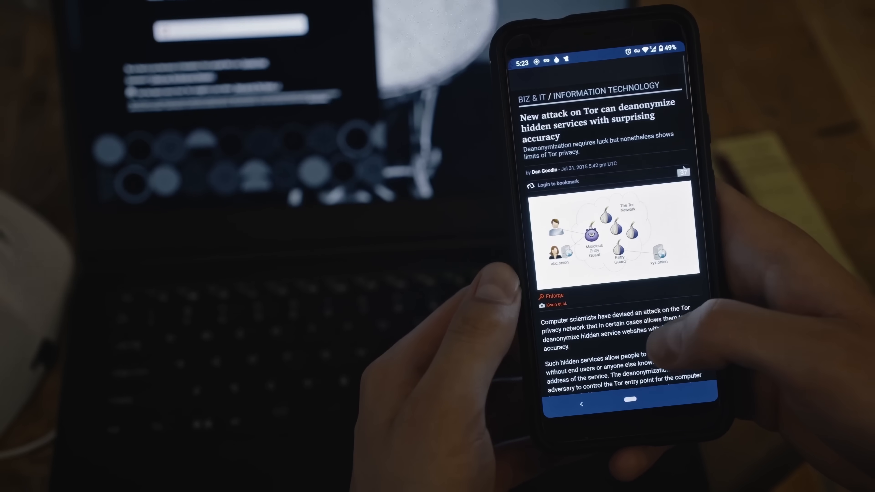
{"action": "scroll", "scroll_direction": "down", "scroll_amount": 3}
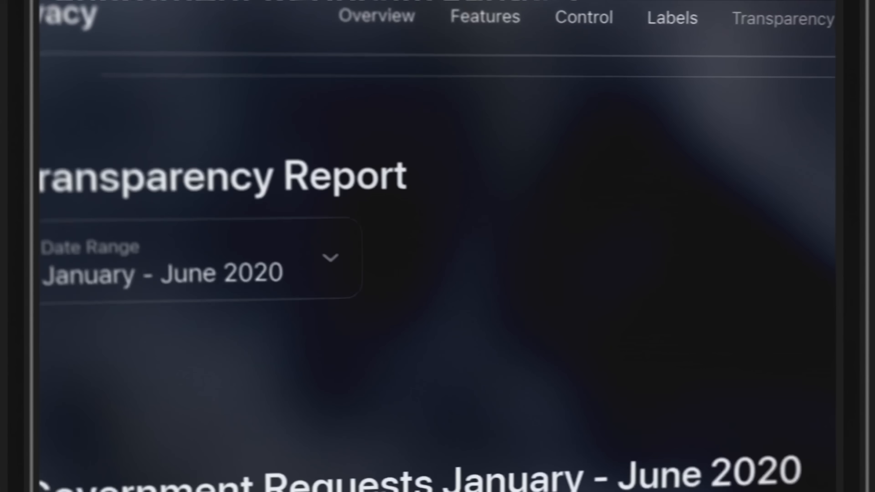
{"action": "scroll", "scroll_direction": "down", "scroll_amount": 3}
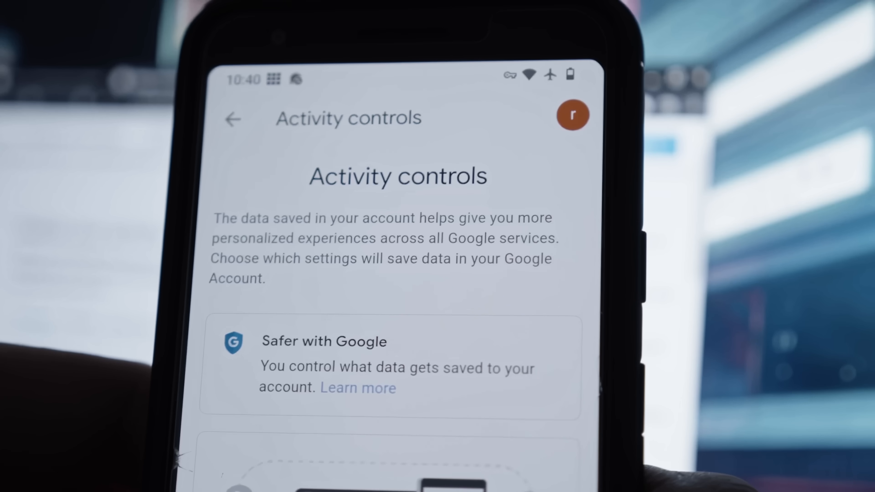
{"action": "scroll", "scroll_direction": "down", "scroll_amount": 3}
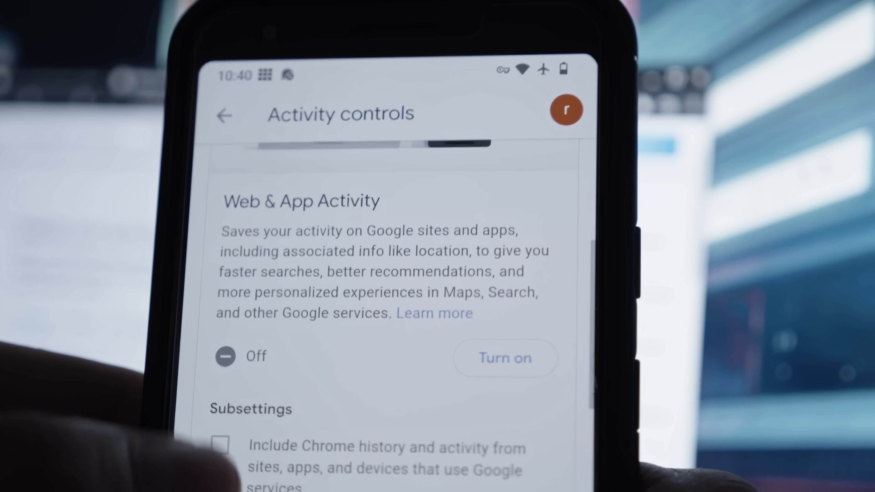
{"action": "scroll", "scroll_direction": "down", "scroll_amount": 3}
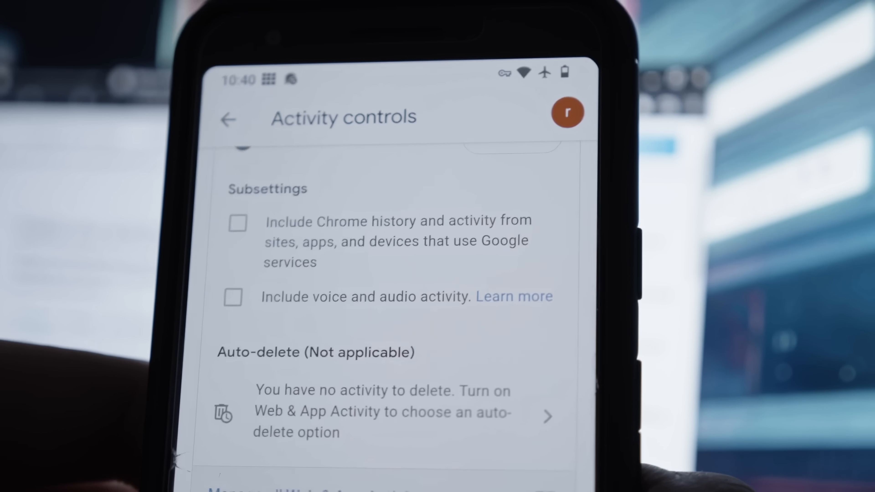
{"action": "scroll", "scroll_direction": "down", "scroll_amount": 3}
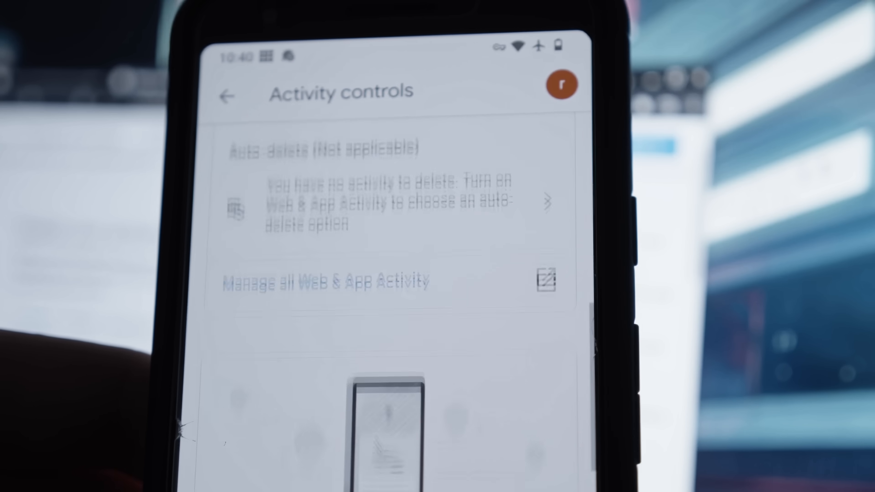
{"action": "scroll", "scroll_direction": "down", "scroll_amount": 3}
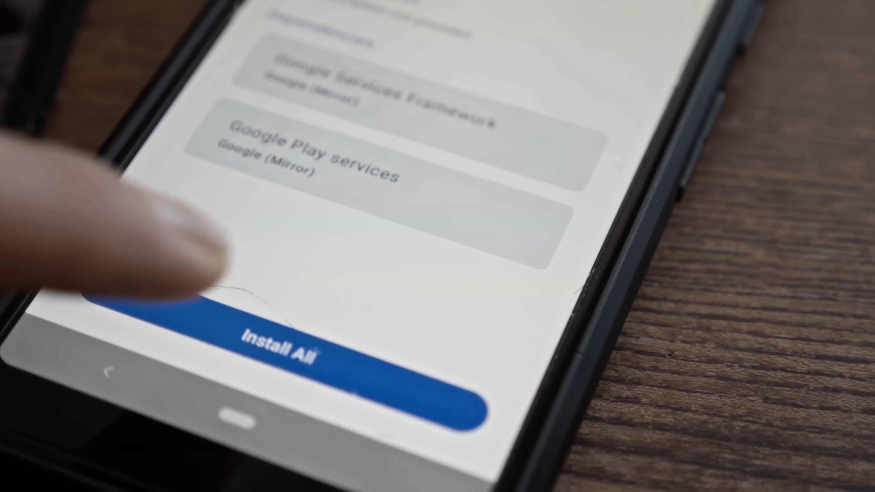
Install Google Play services with its Google Services Framework dependency via Install All.
{"action": "left_click", "coordinate": [279, 340]}
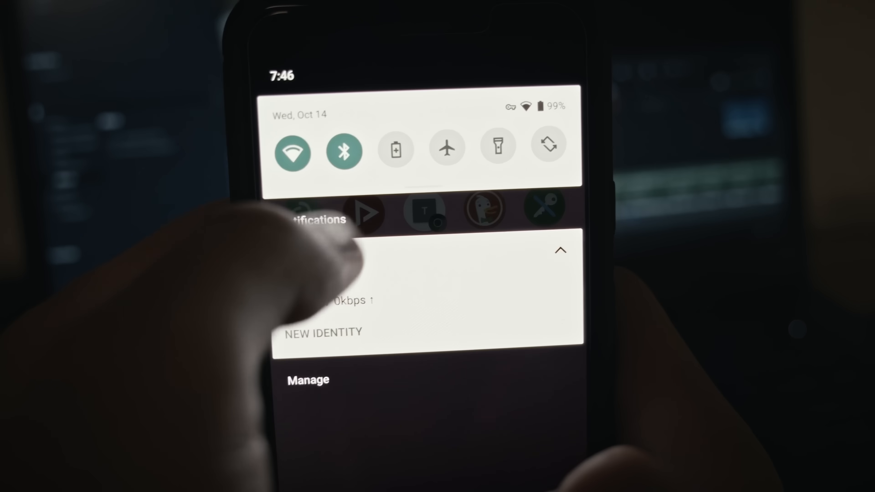
Enable airplane mode, re-enable Wi-Fi, and view a network's randomized MAC privacy setting.
{"action": "left_click", "coordinate": [437, 152]}
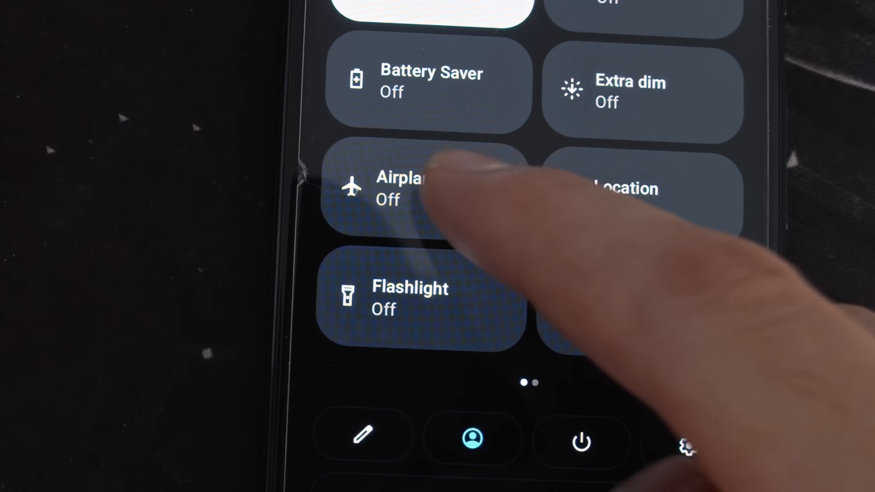
{"action": "left_click", "coordinate": [424, 189]}
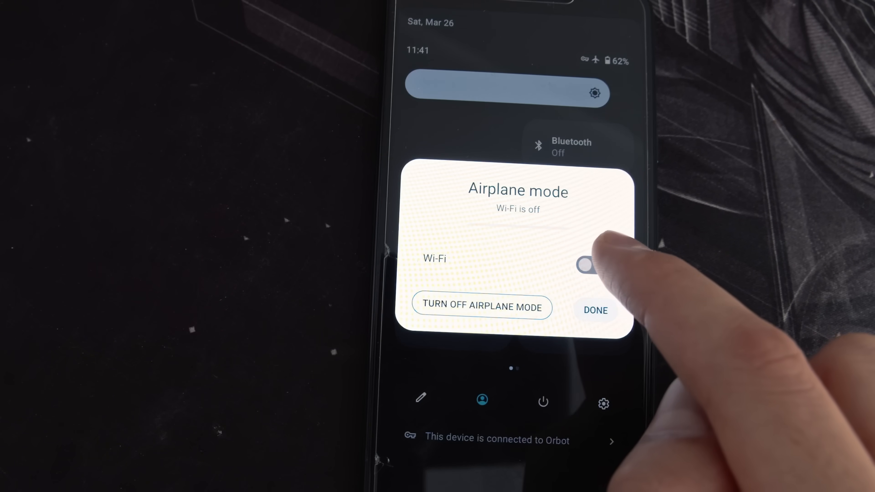
{"action": "left_click", "coordinate": [585, 264]}
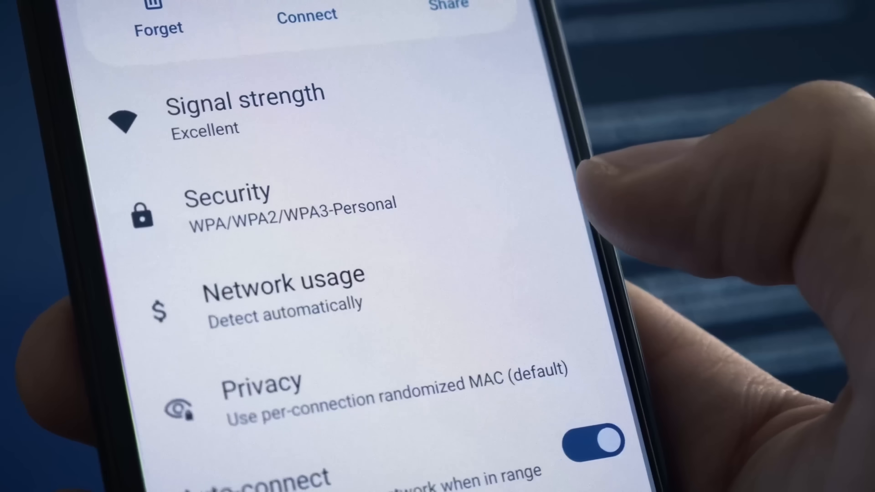
{"action": "left_click", "coordinate": [305, 15]}
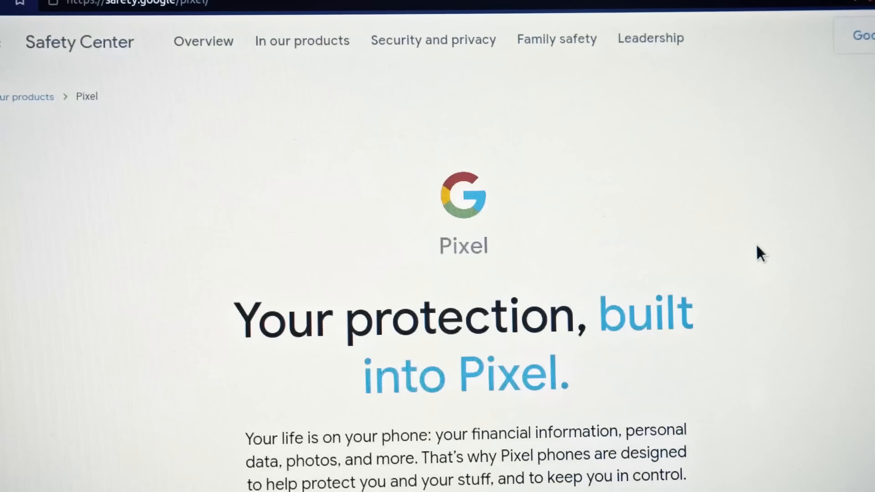
Scroll through the safety.google Pixel protection page toward its privacy controls.
{"action": "scroll", "scroll_direction": "down", "scroll_amount": 3}
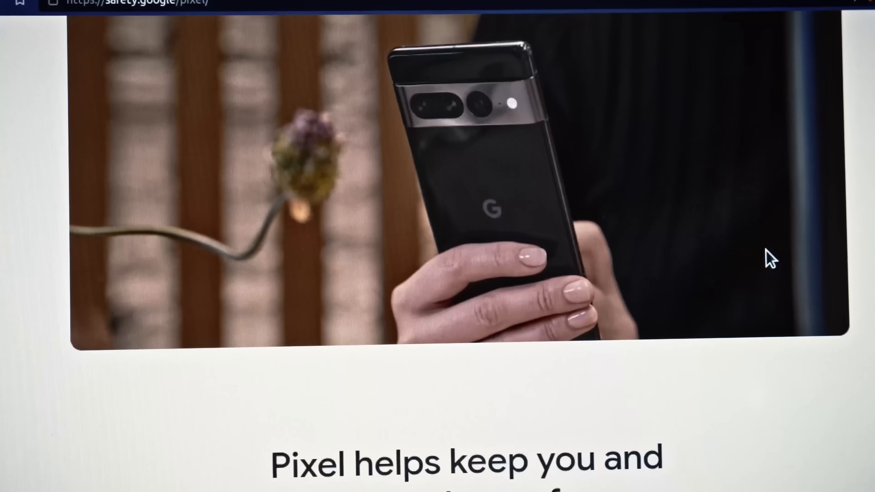
{"action": "scroll", "scroll_direction": "down", "scroll_amount": 3}
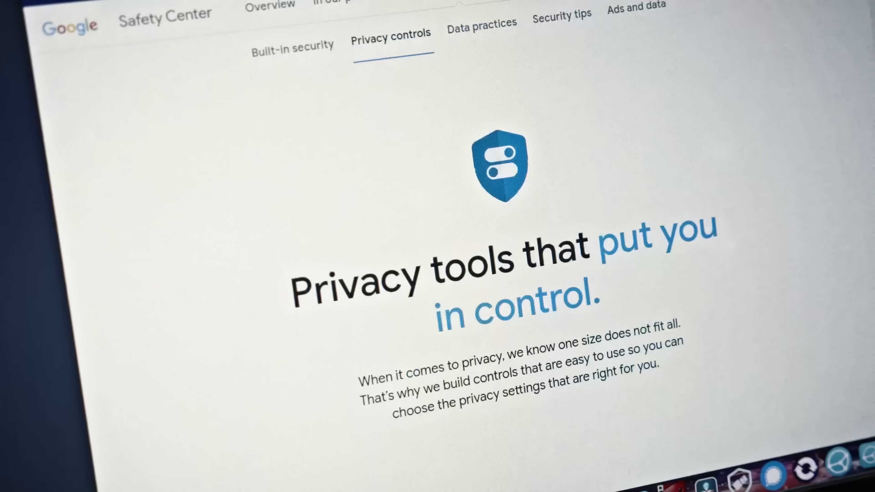
{"action": "scroll", "scroll_direction": "down", "scroll_amount": 3}
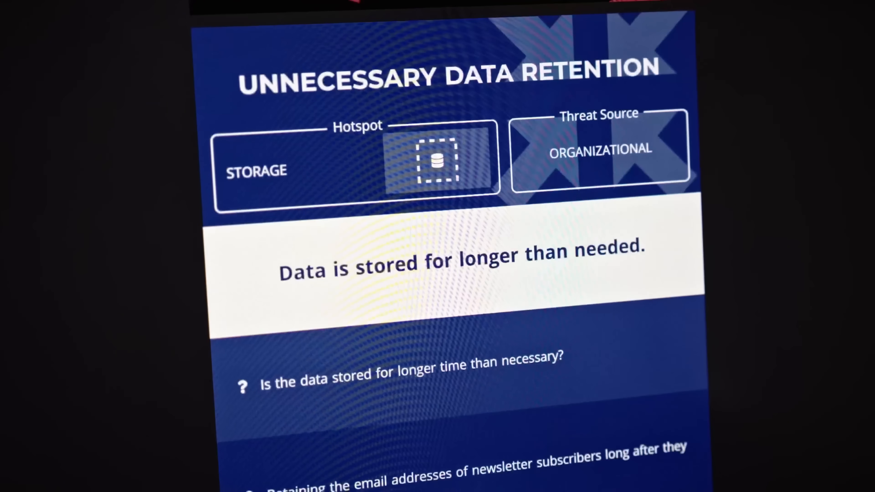
Scroll the Unnecessary Data Retention and Excessive Data Collected cards, letting Signal request microphone access.
{"action": "scroll", "scroll_direction": "down", "scroll_amount": 3}
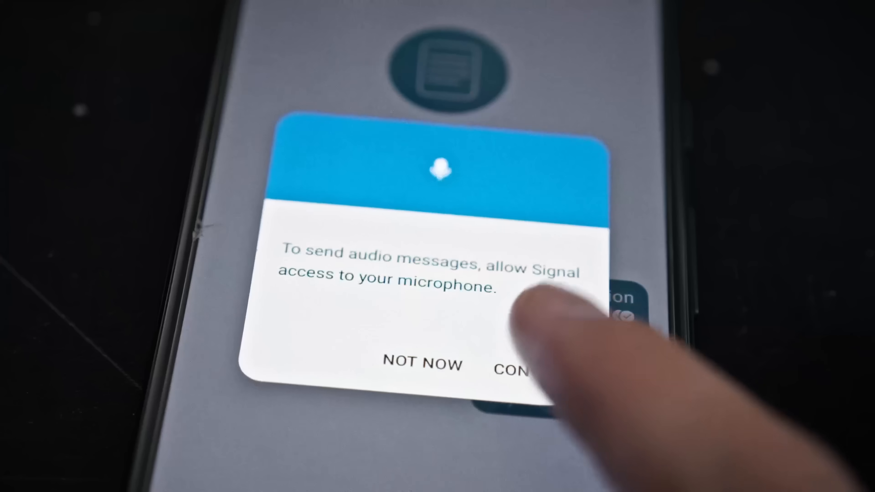
{"action": "left_click", "coordinate": [519, 368]}
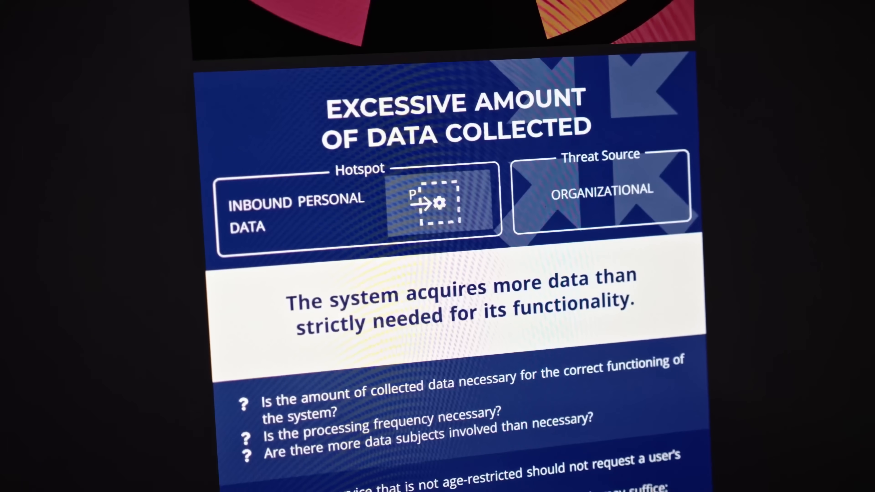
{"action": "scroll", "scroll_direction": "down", "scroll_amount": 3}
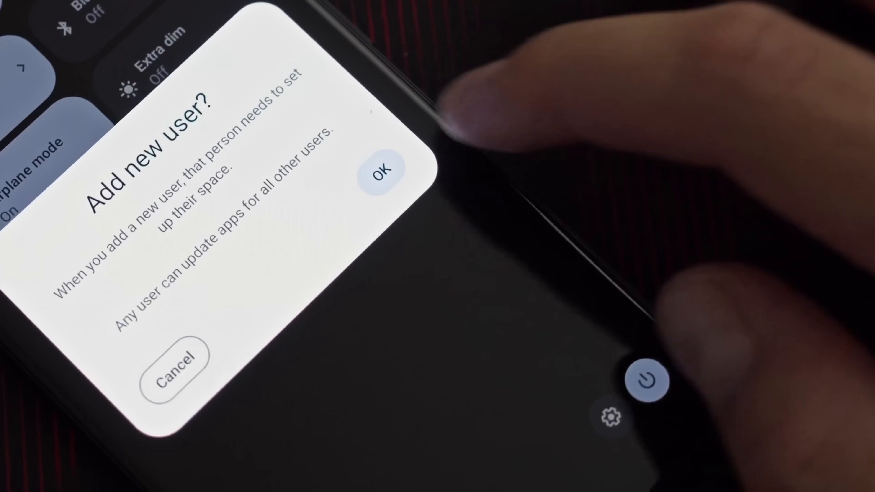
Confirm the 'Add new user?' dialog to create a new user profile.
{"action": "left_click", "coordinate": [380, 168]}
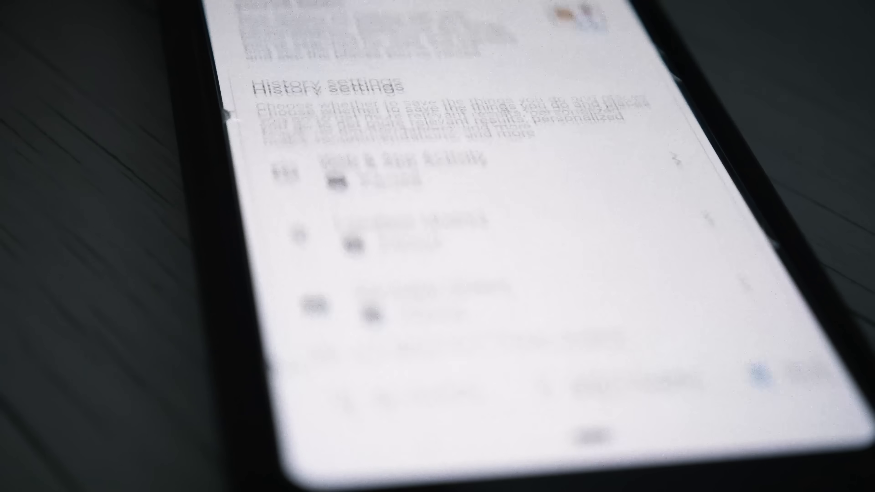
Scroll the Data & privacy page down to History settings with Web & App Activity.
{"action": "scroll", "scroll_direction": "down", "scroll_amount": 3}
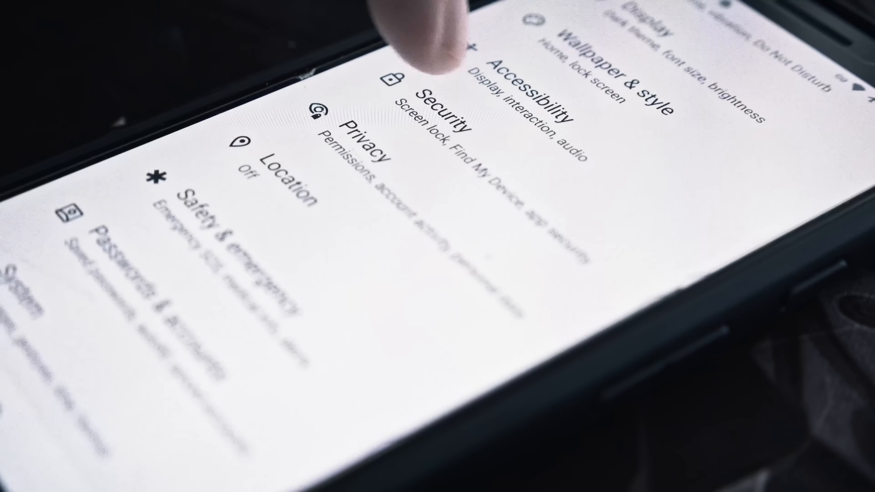
View GrapheneOS Security options including auto reboot, secure app spawning and PIN scrambling.
{"action": "left_click", "coordinate": [441, 117]}
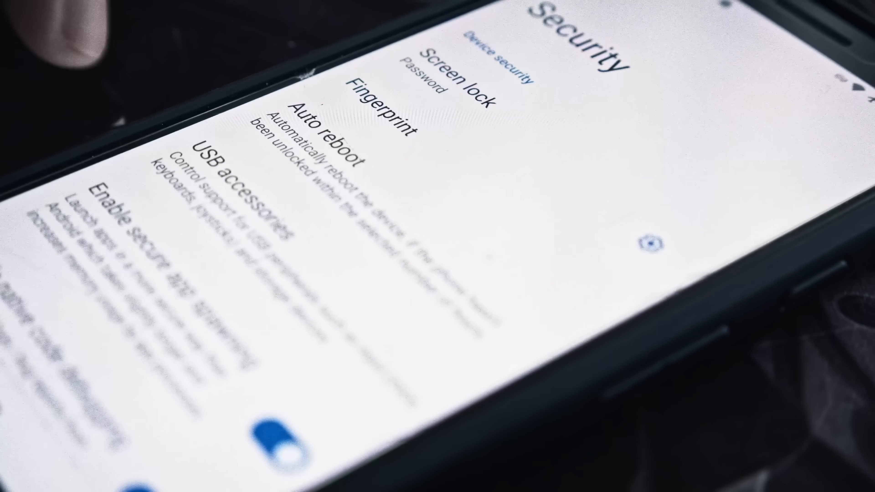
{"action": "scroll", "scroll_direction": "down", "scroll_amount": 3}
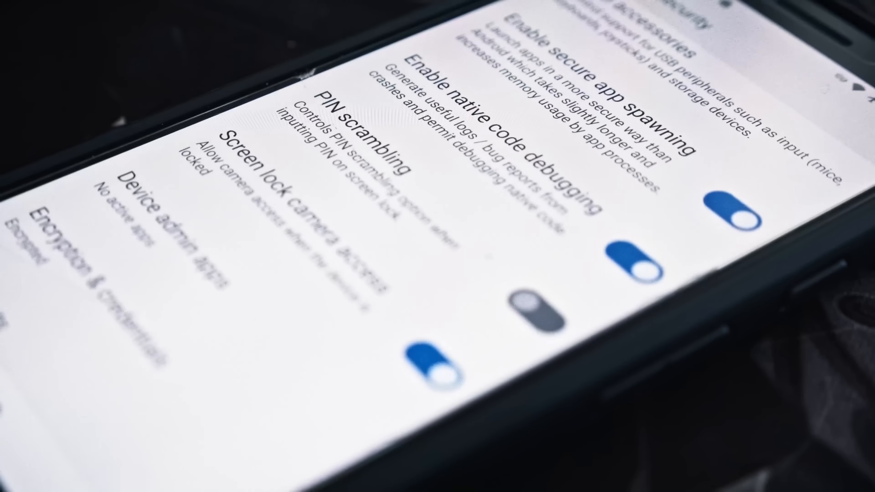